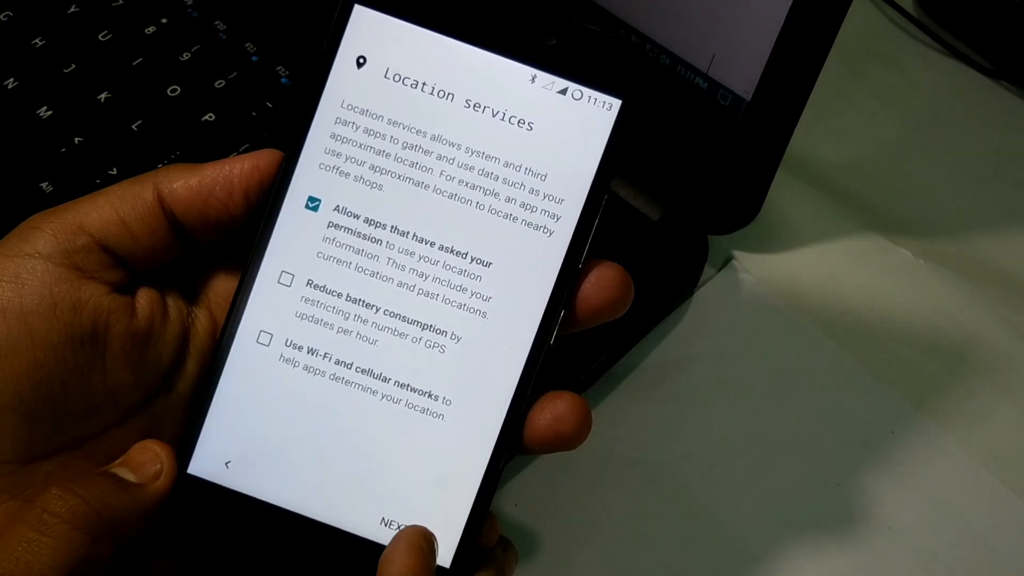
Accept location services with only app location permission allowed, then open Settings via quick settings.
left_click(392, 526)
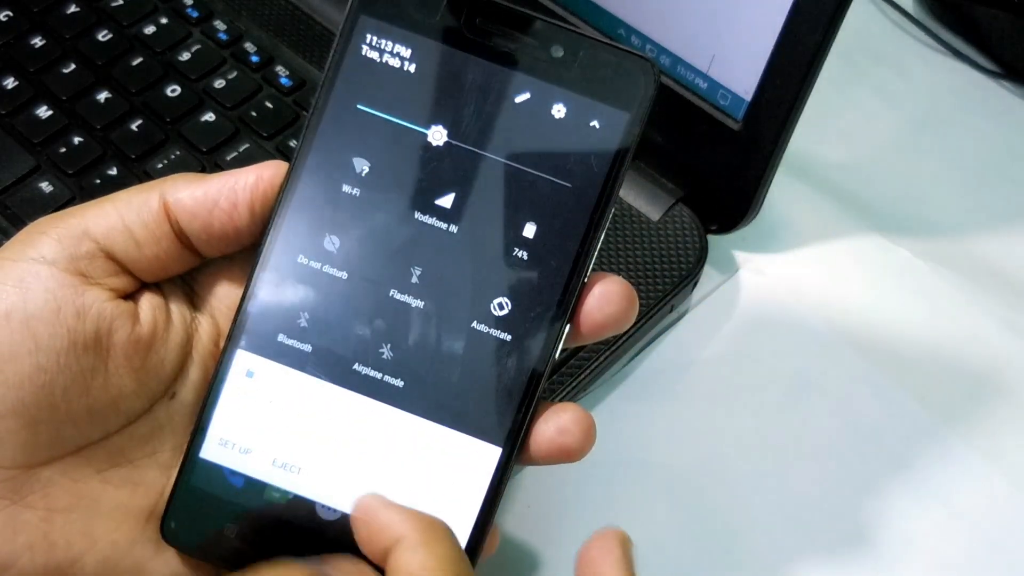
left_click(565, 118)
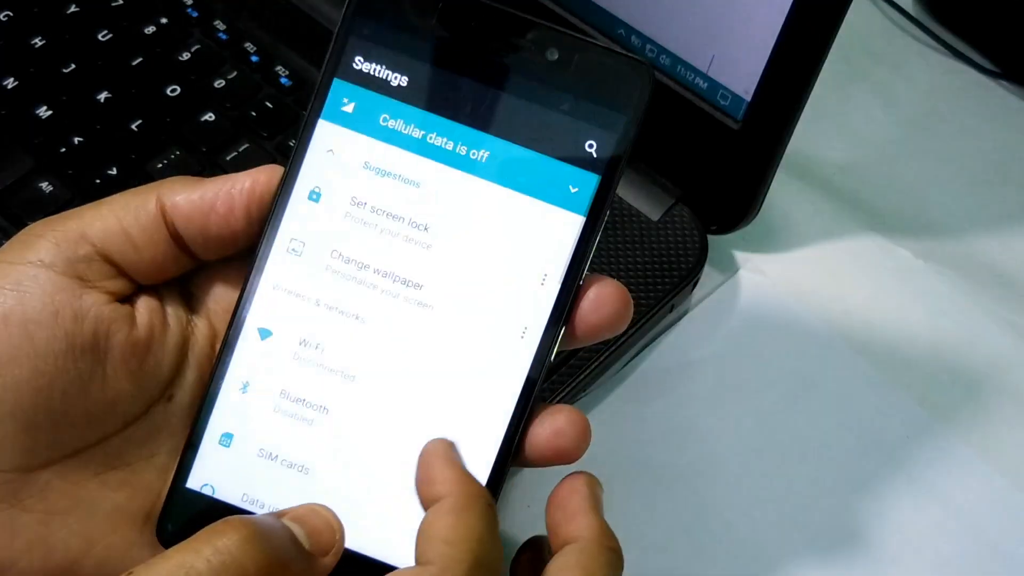